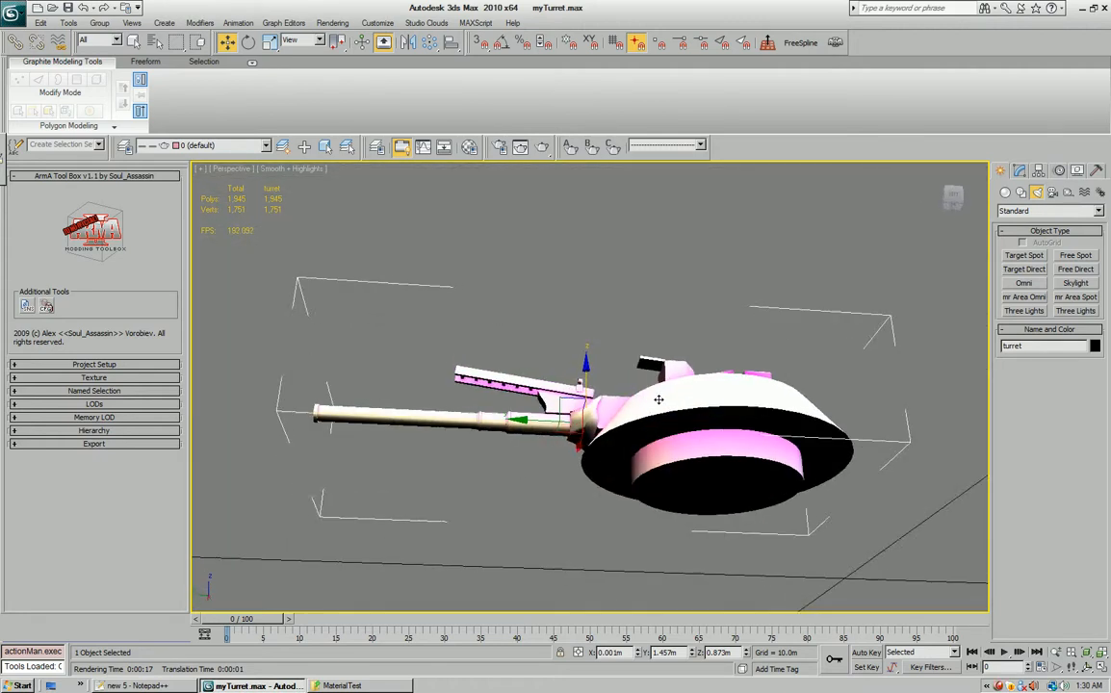
# Detach the selected gun barrel polygons from the turret into their own named object.
pyautogui.moveTo(659, 398); pyautogui.dragTo(701, 454)
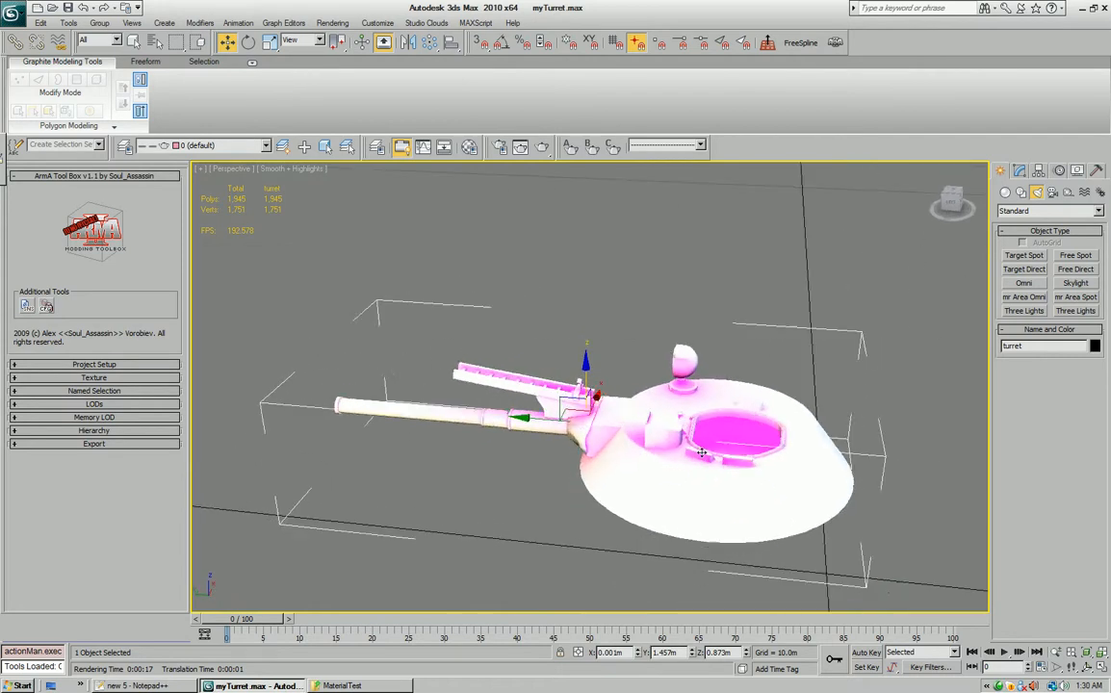
pyautogui.moveTo(702, 452); pyautogui.dragTo(520, 453)
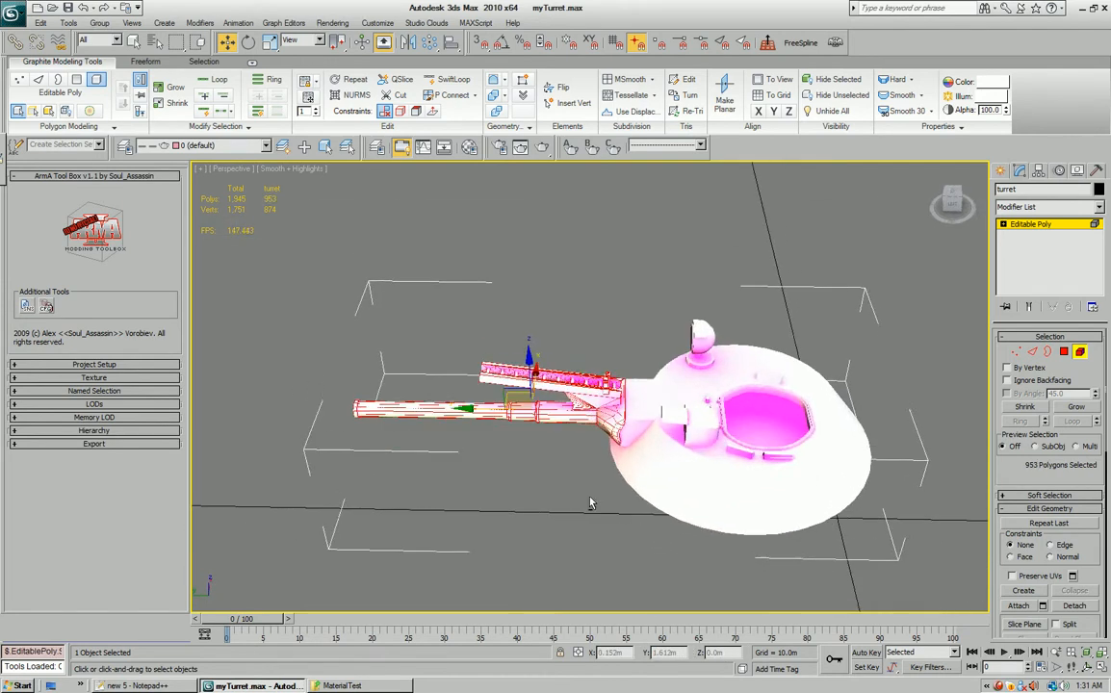
pyautogui.moveTo(593, 500); pyautogui.dragTo(616, 469)
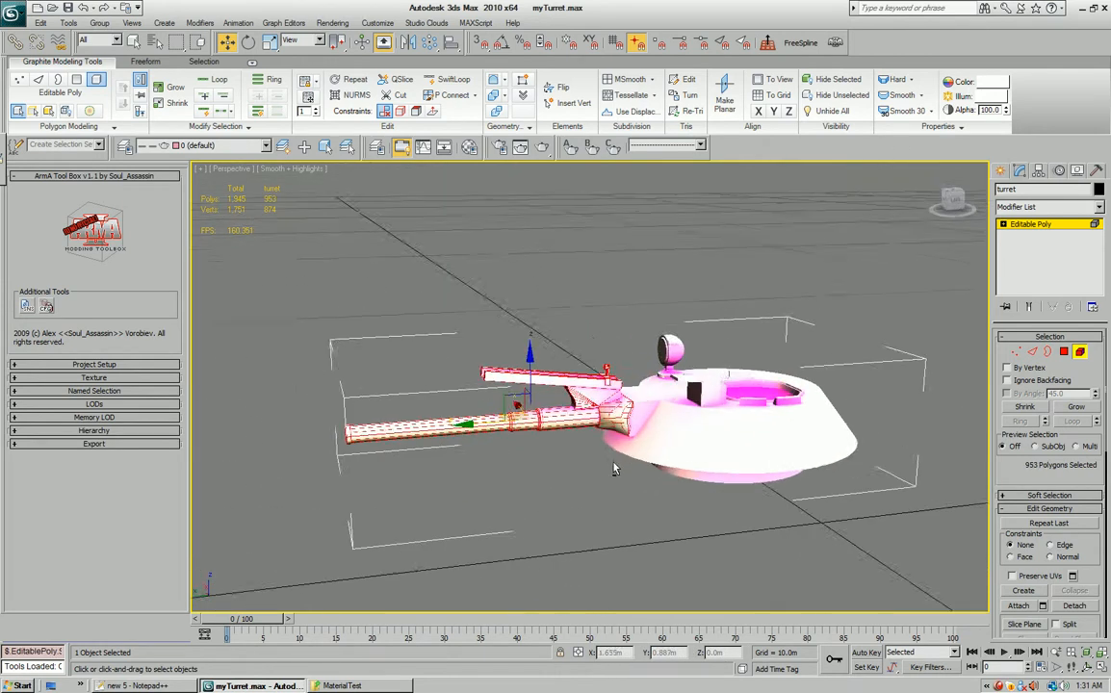
pyautogui.click(1074, 605)
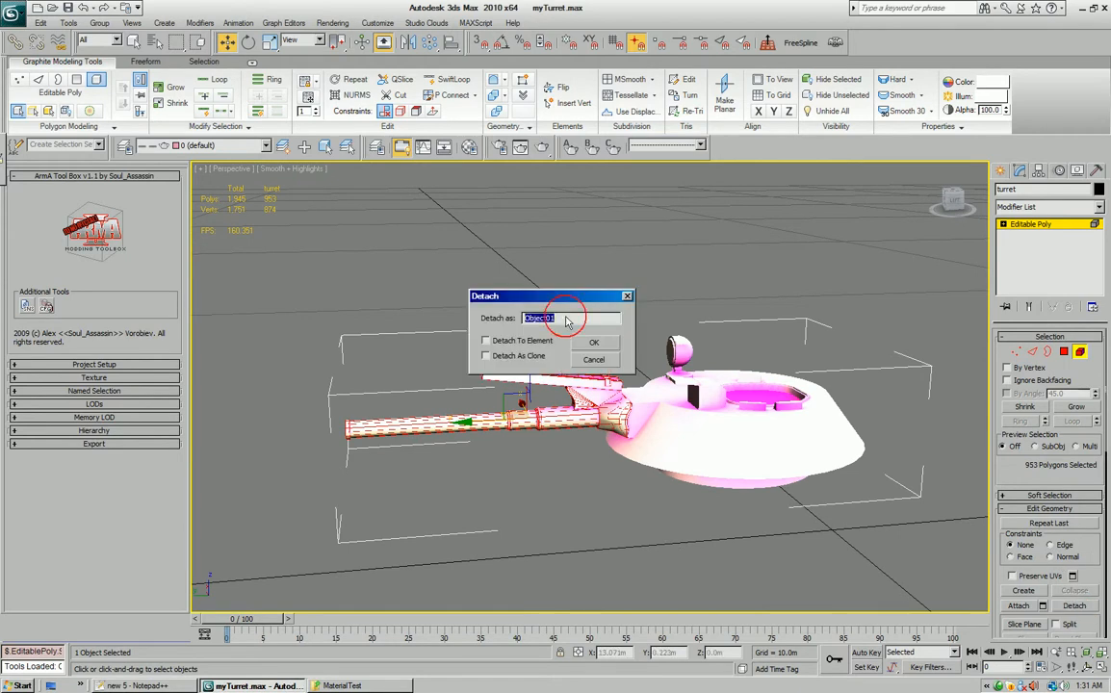
pyautogui.click(593, 342)
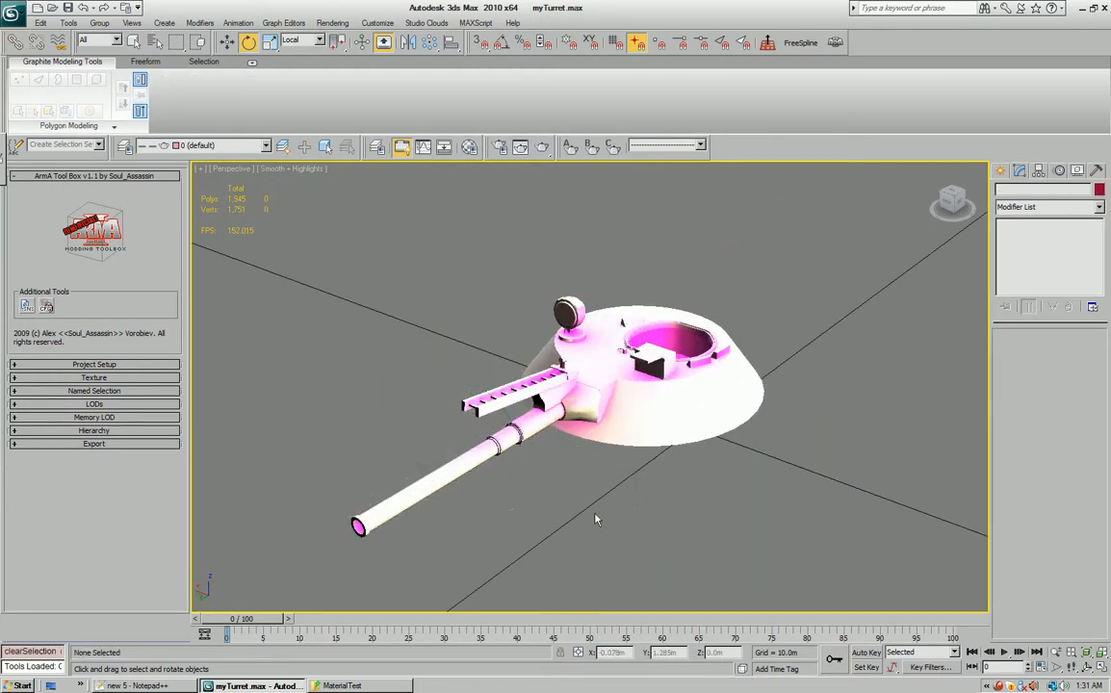
pyautogui.moveTo(595, 520); pyautogui.dragTo(616, 463)
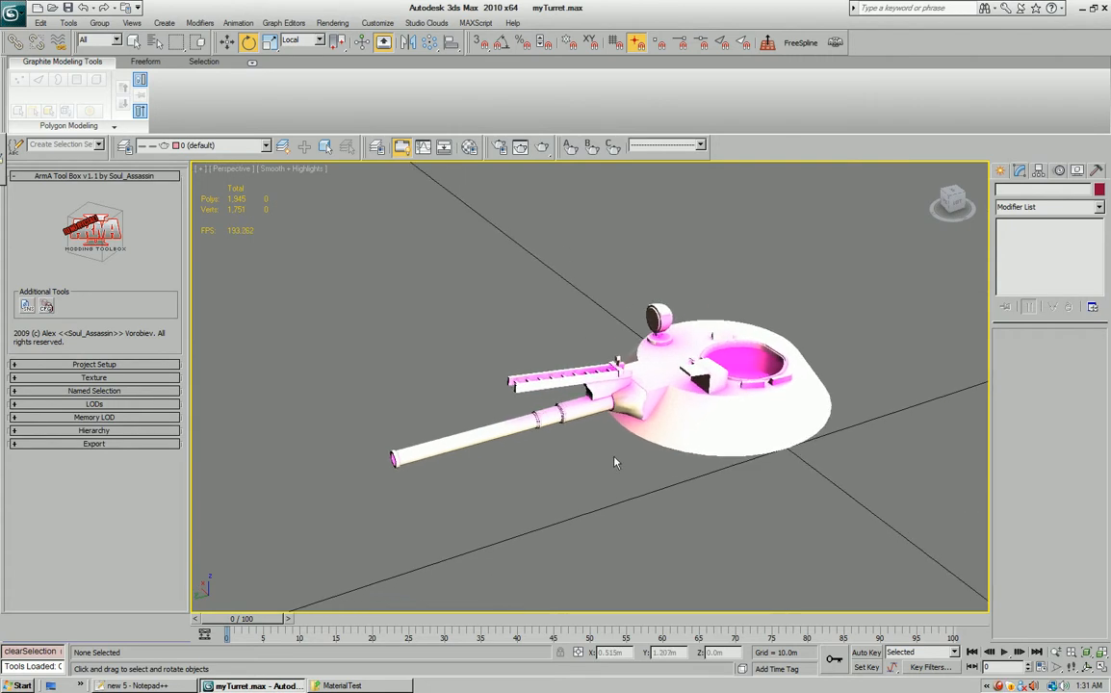
pyautogui.moveTo(543, 414)
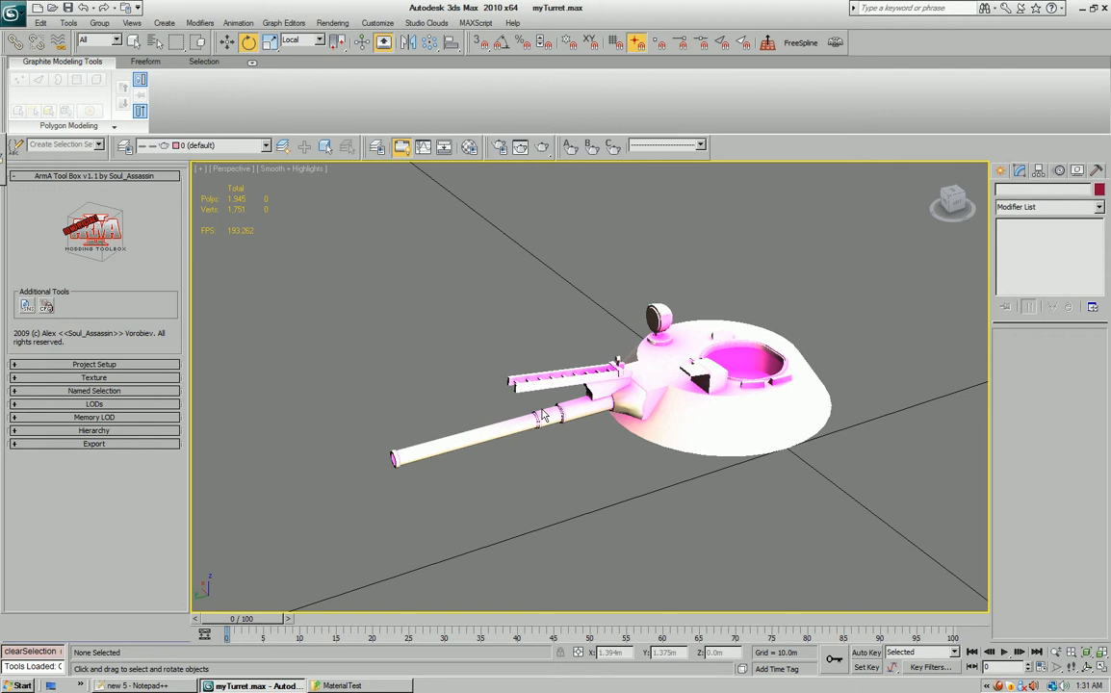
pyautogui.moveTo(148, 404)
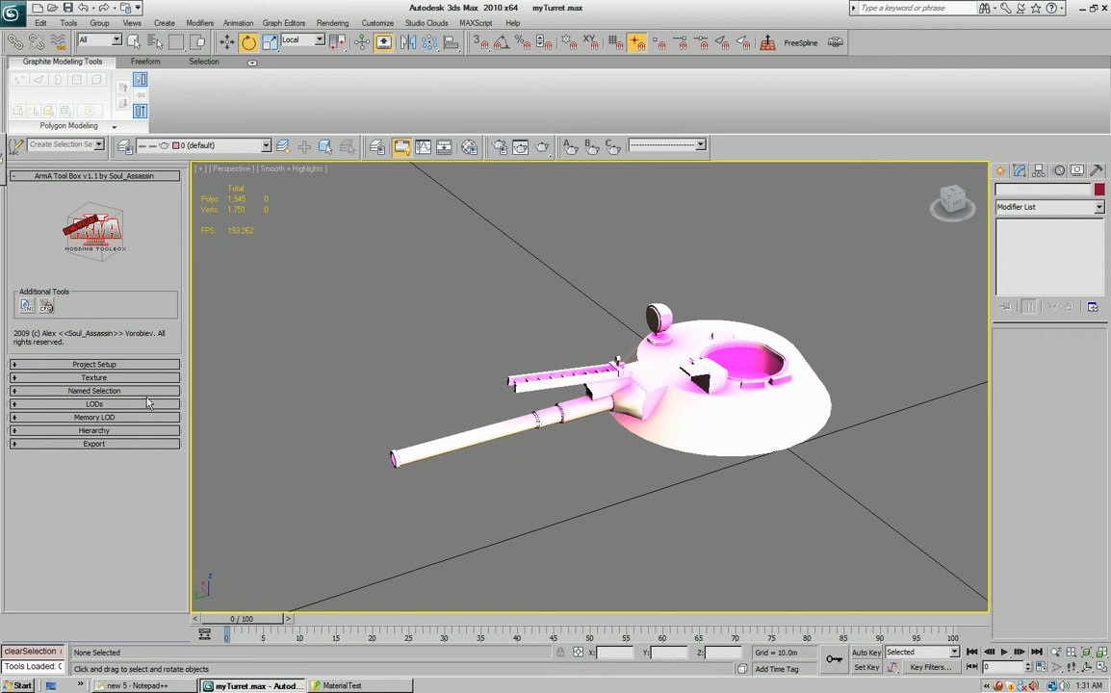
# Expand the Arma Toolbox Named Selection rollout and reach its Selection Name Set Generator.
pyautogui.click(92, 391)
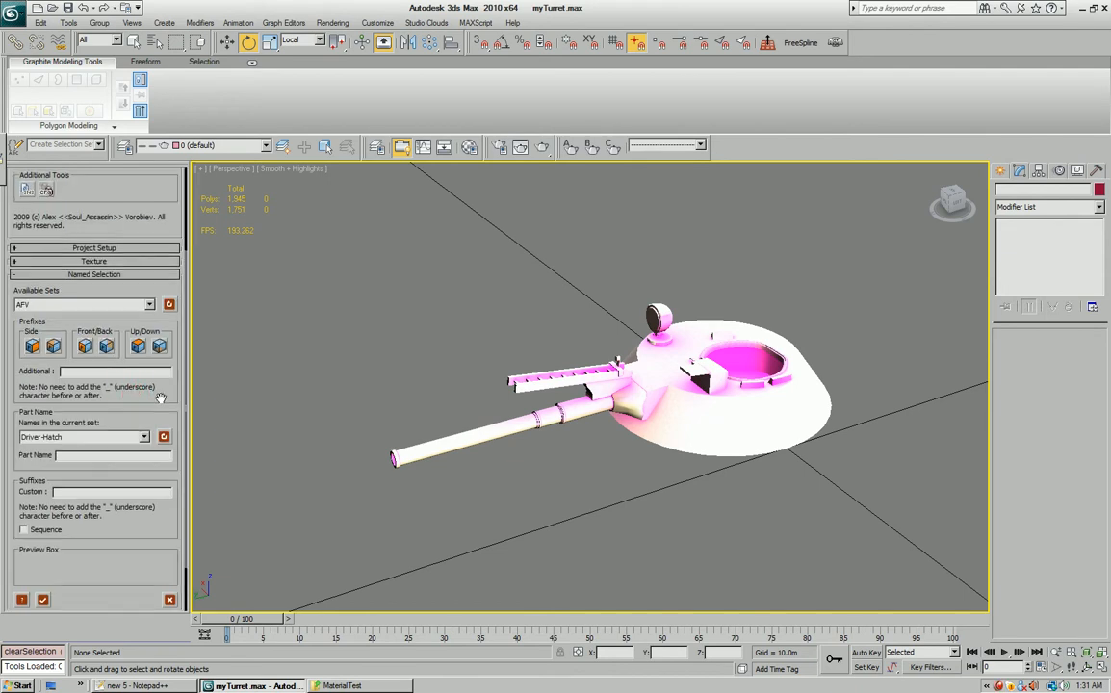
pyautogui.scroll(-3)
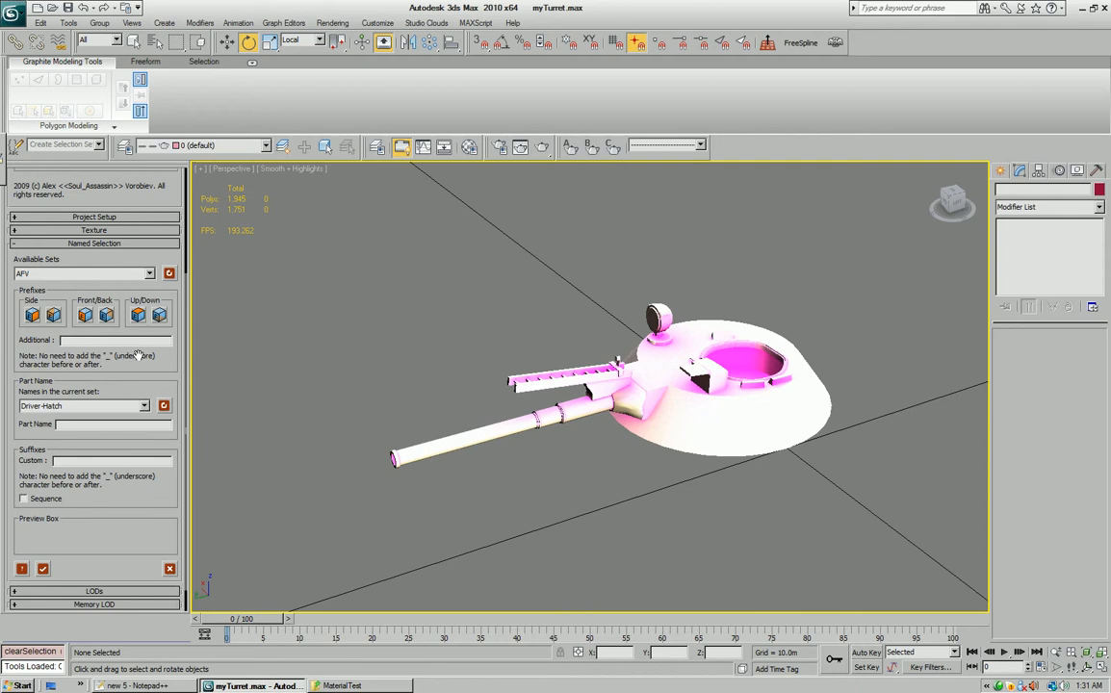
pyautogui.scroll(-3)
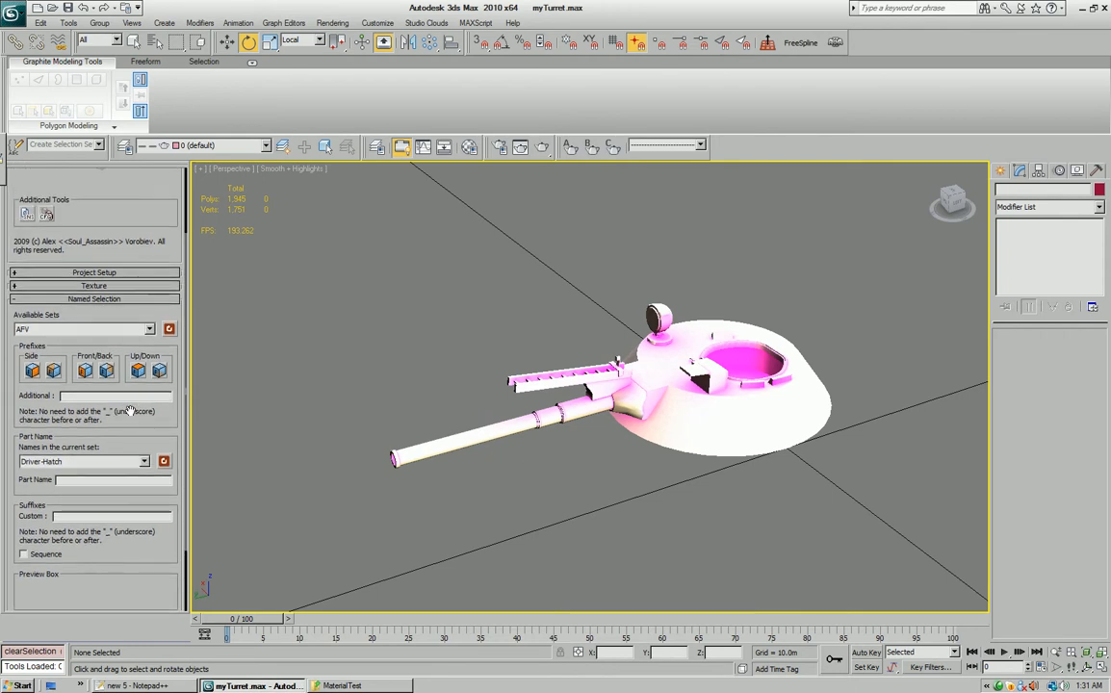
pyautogui.scroll(-3)
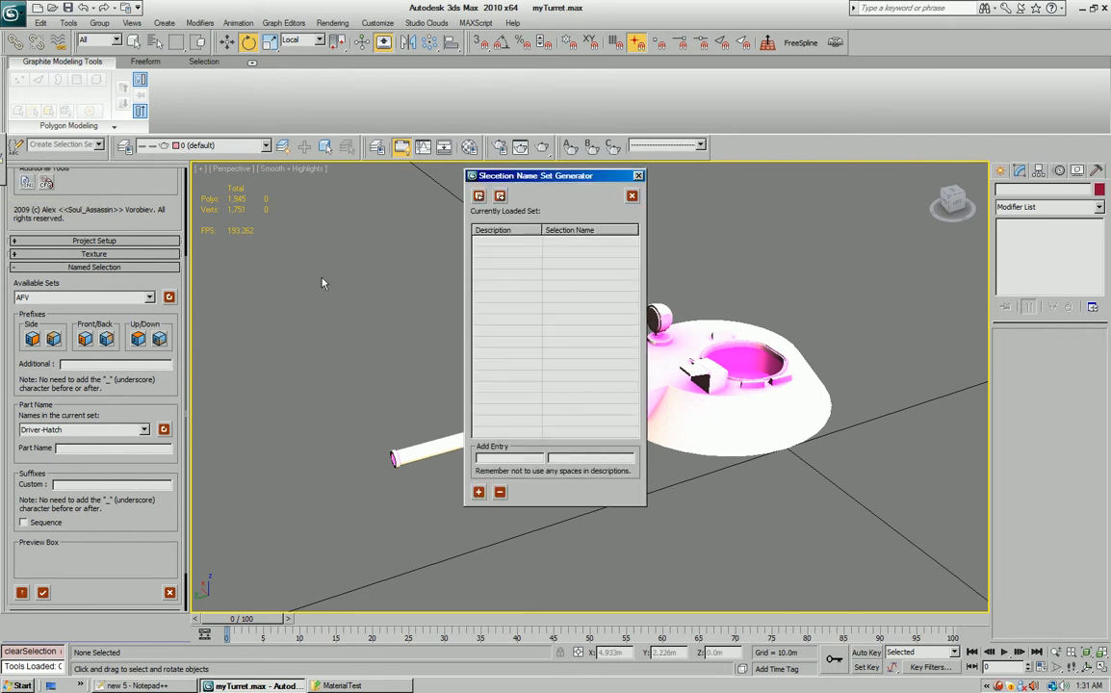
# Add a Hatch entry to the selection name set generator's list.
pyautogui.moveTo(535, 175); pyautogui.dragTo(270, 181)
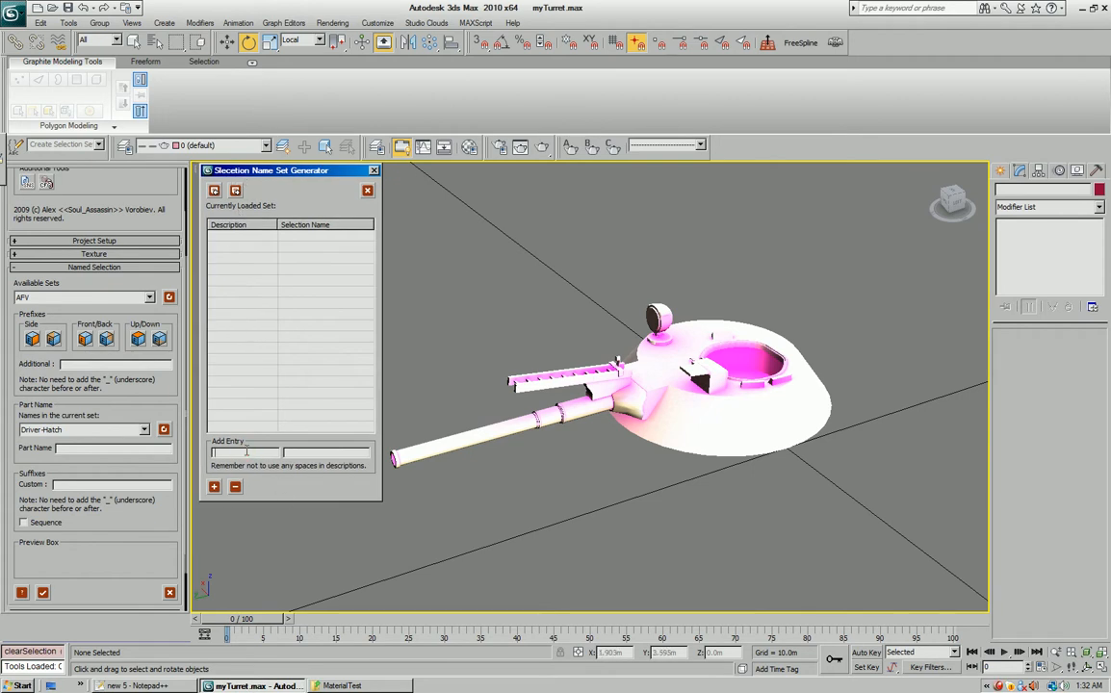
pyautogui.write('Hatch')
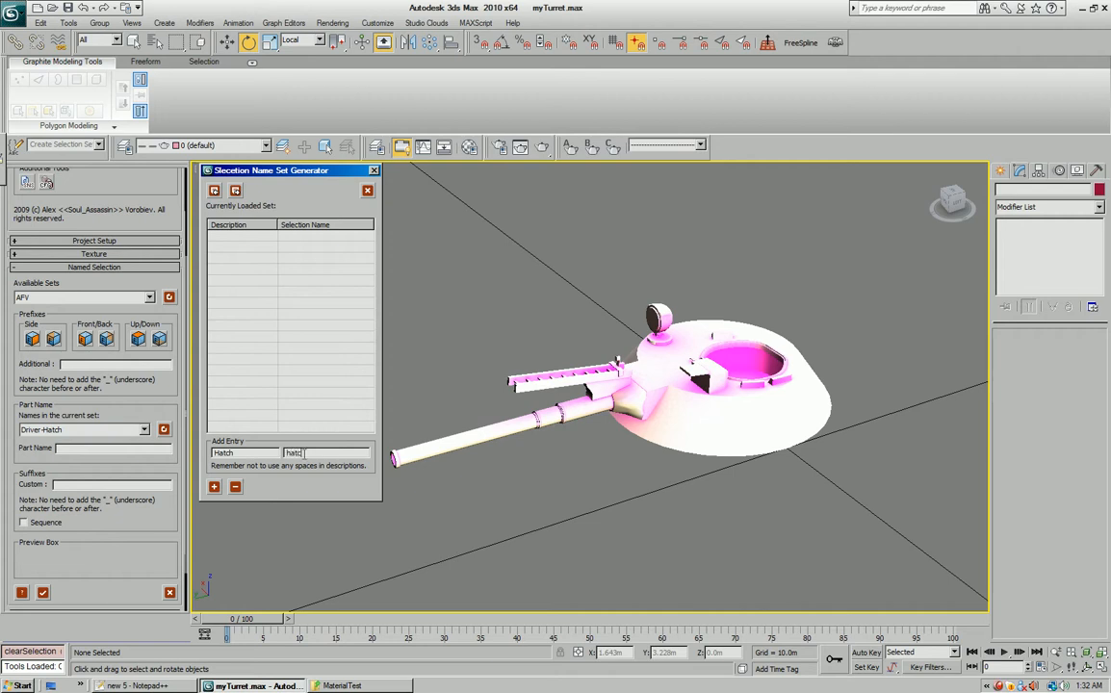
pyautogui.click(214, 487)
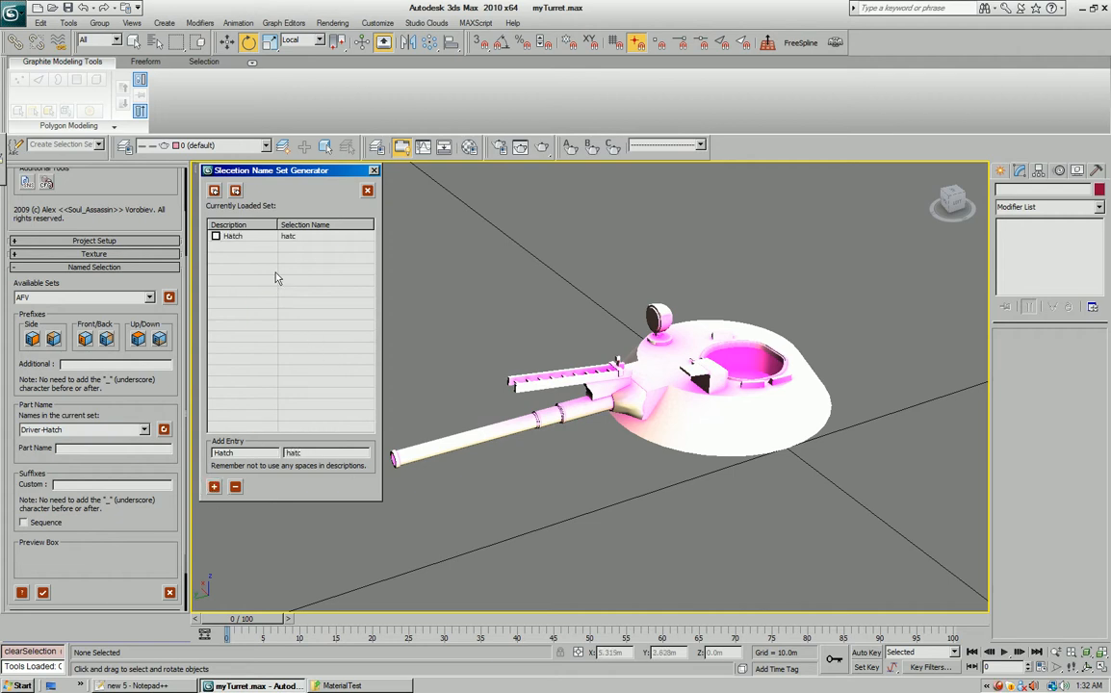
pyautogui.moveTo(214, 190)
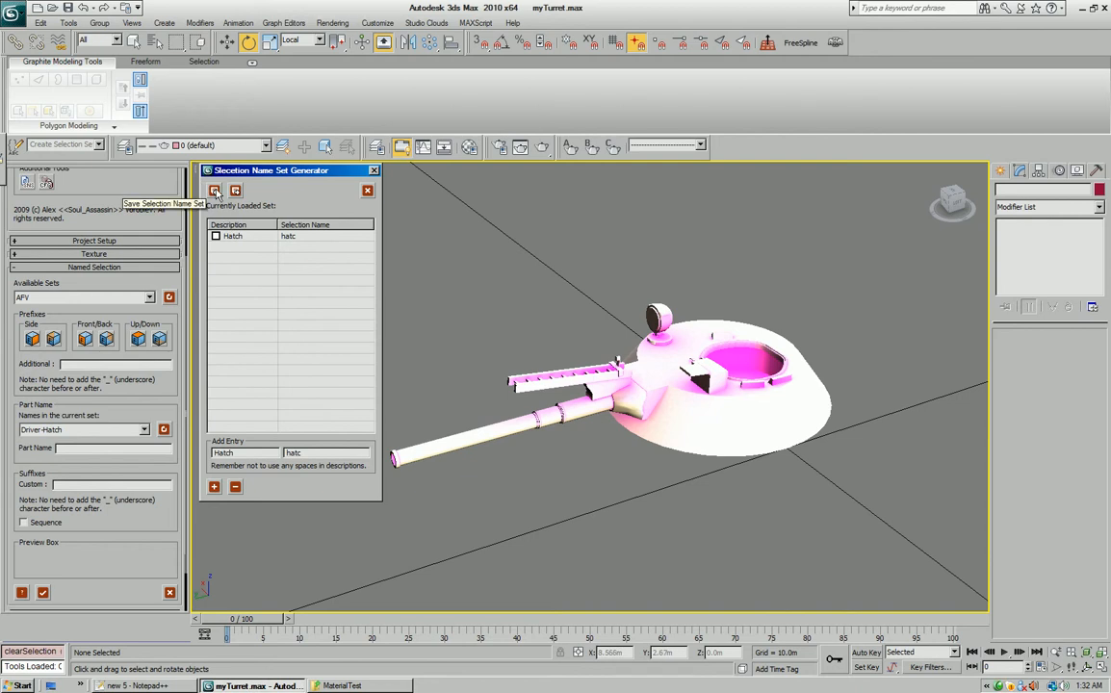
# Load the saved AFV name set file into the generator.
pyautogui.click(214, 190)
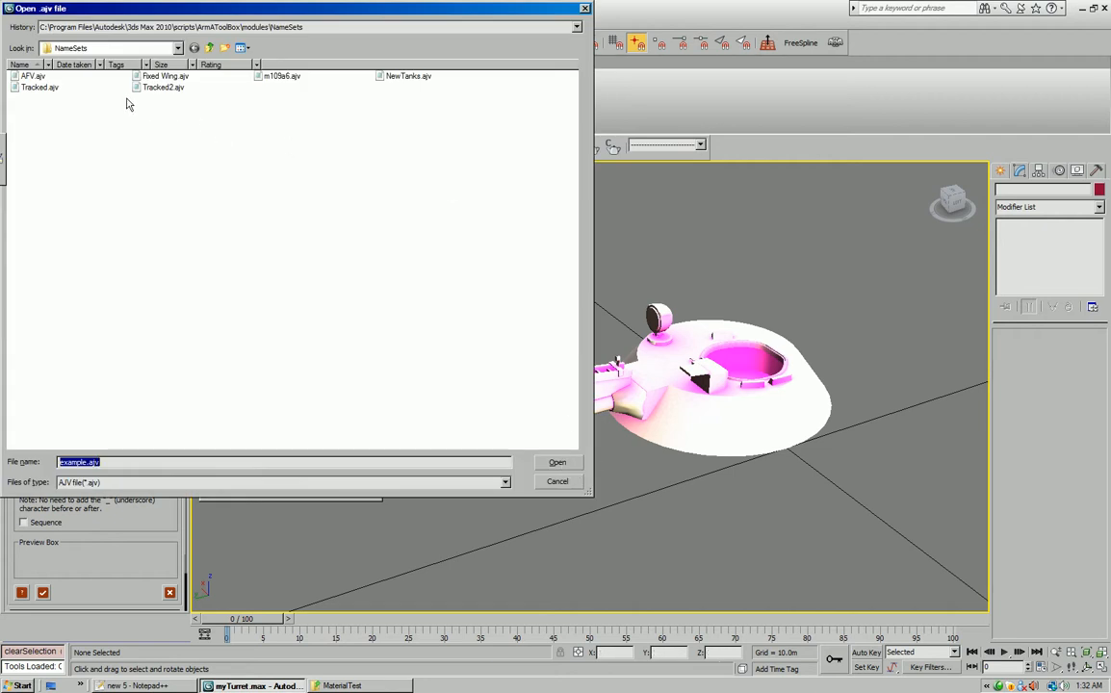
pyautogui.click(556, 462)
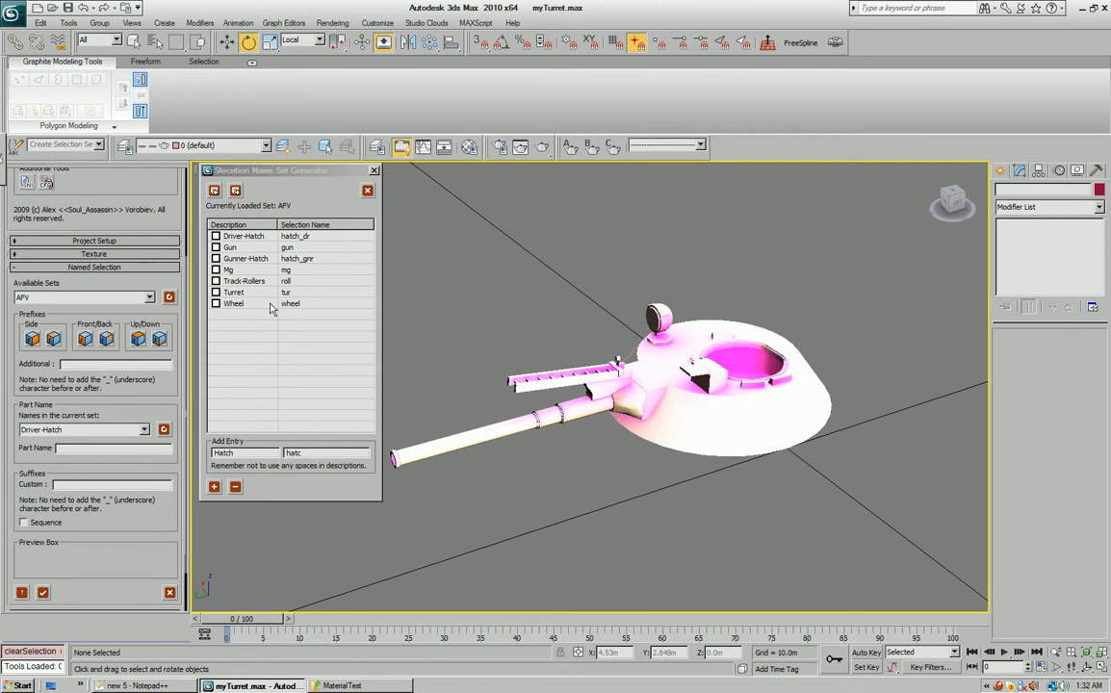
pyautogui.moveTo(381, 339)
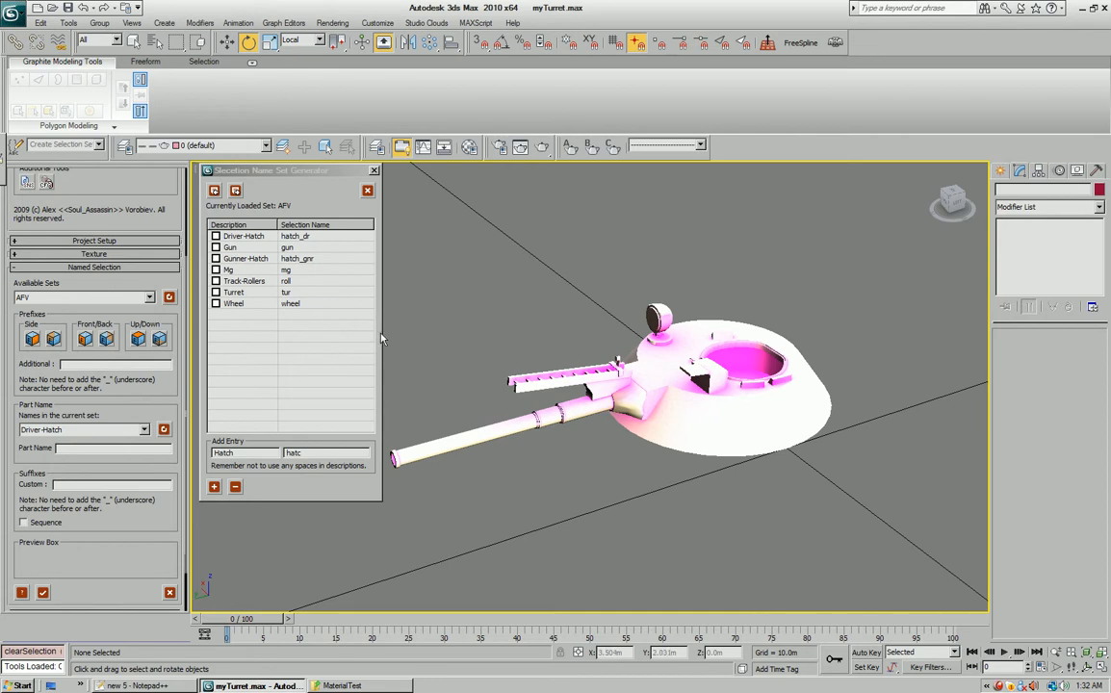
pyautogui.moveTo(273, 314)
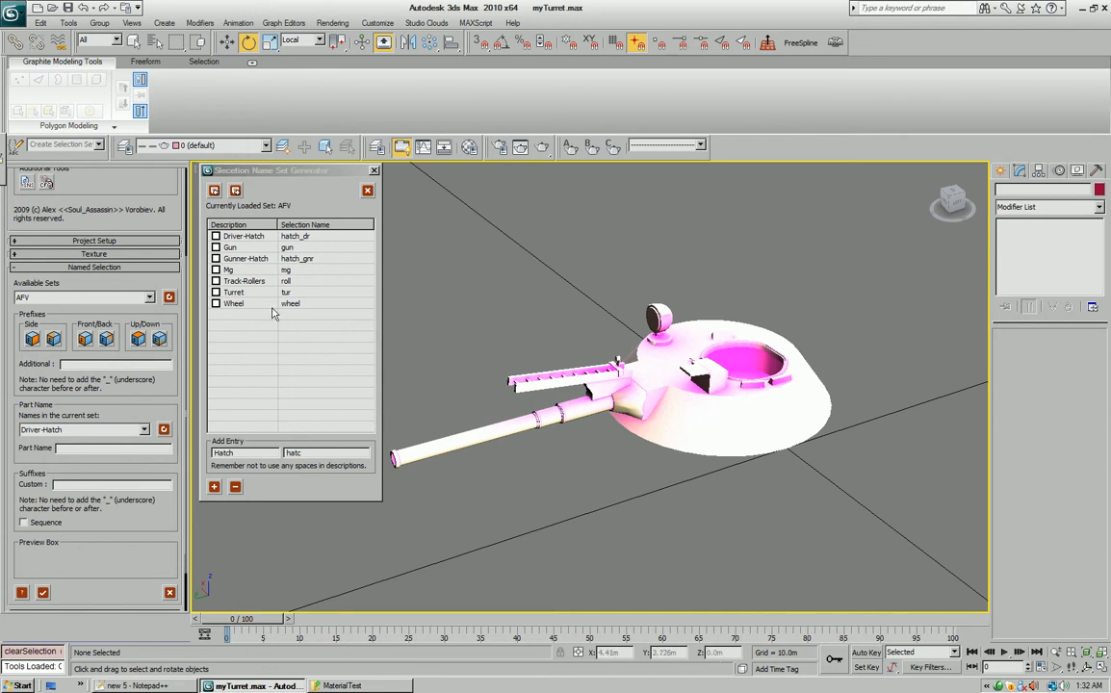
pyautogui.moveTo(337, 354)
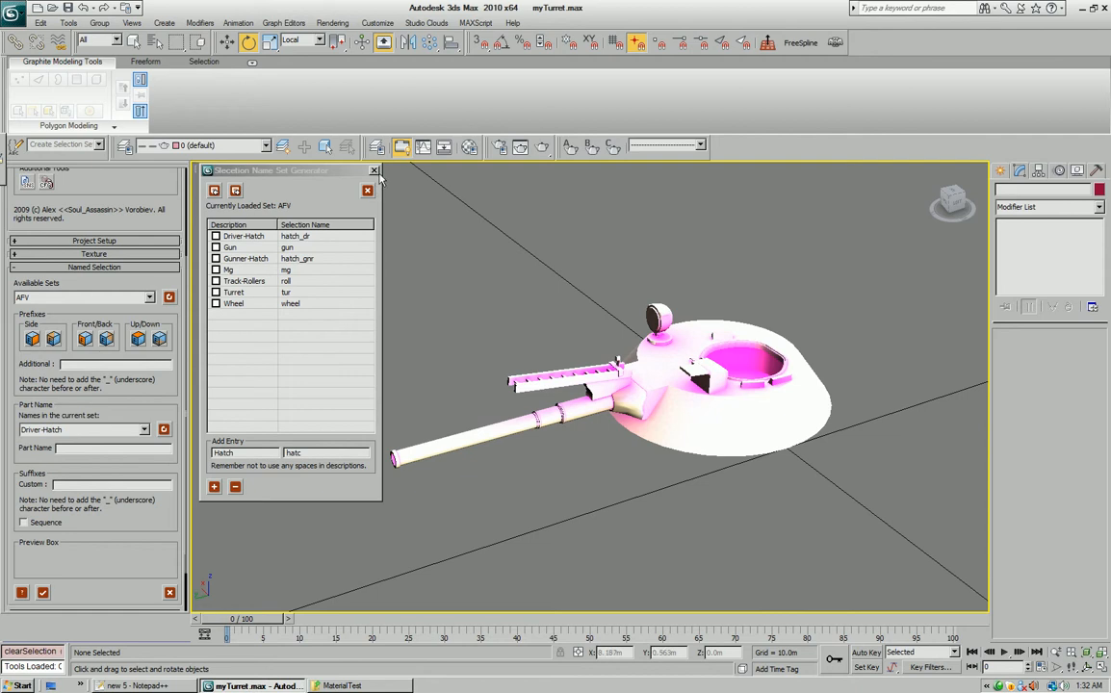
# Apply the Turret part name to the turret body and the Gun part name to the detached barrel.
pyautogui.click(373, 170)
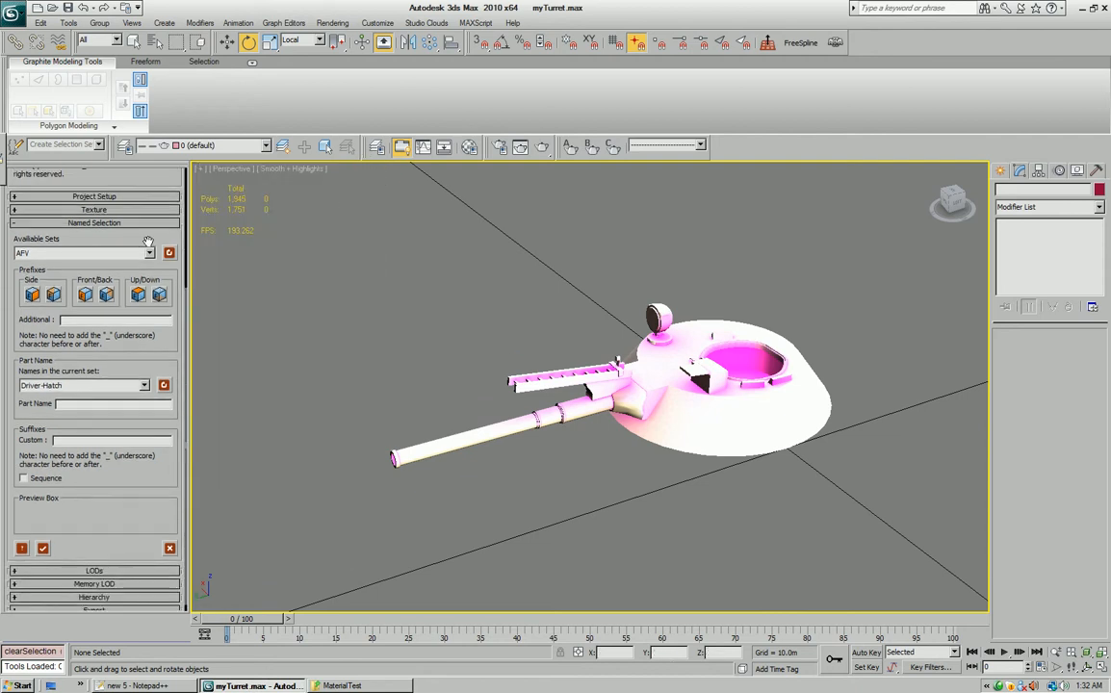
pyautogui.scroll(-3)
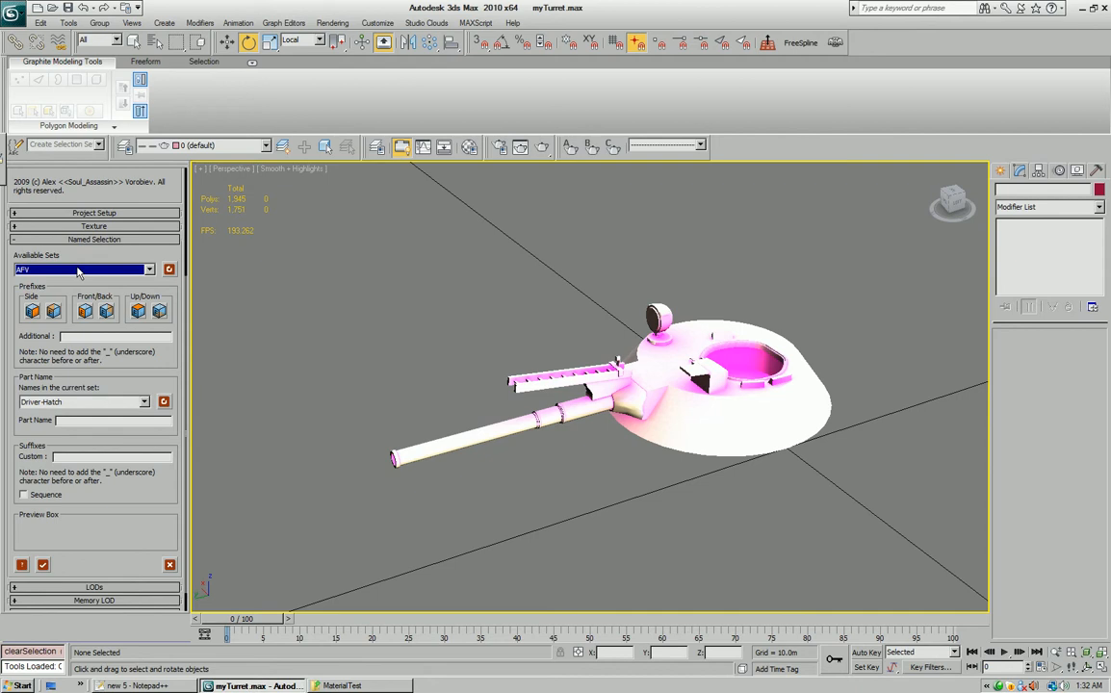
pyautogui.moveTo(337, 366)
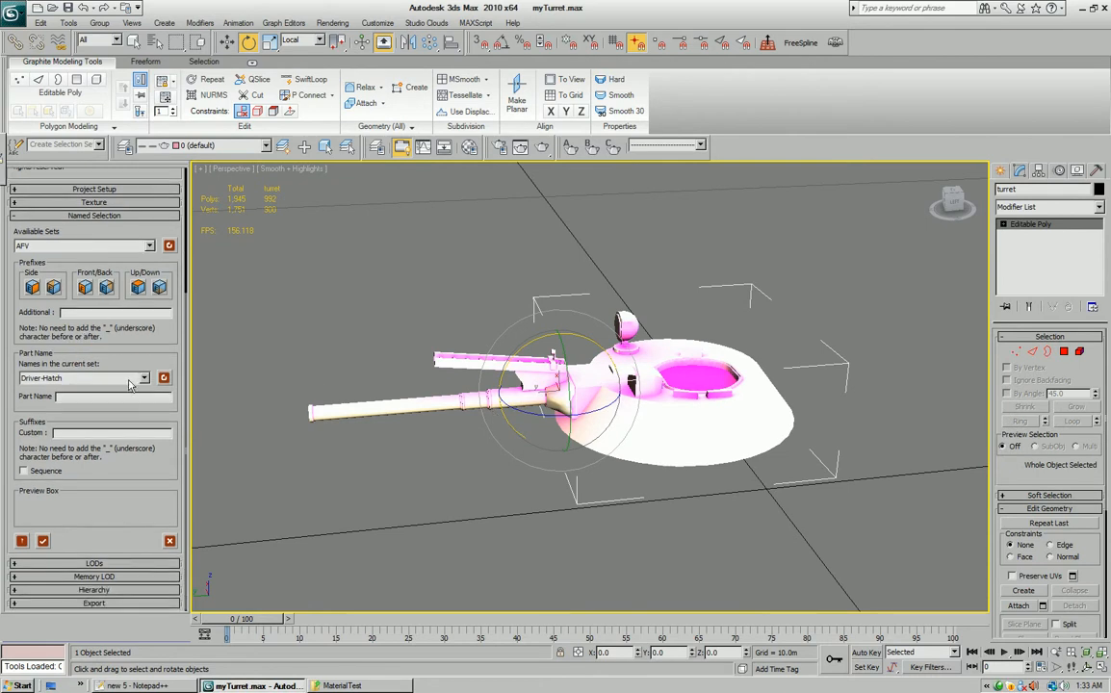
pyautogui.click(164, 377)
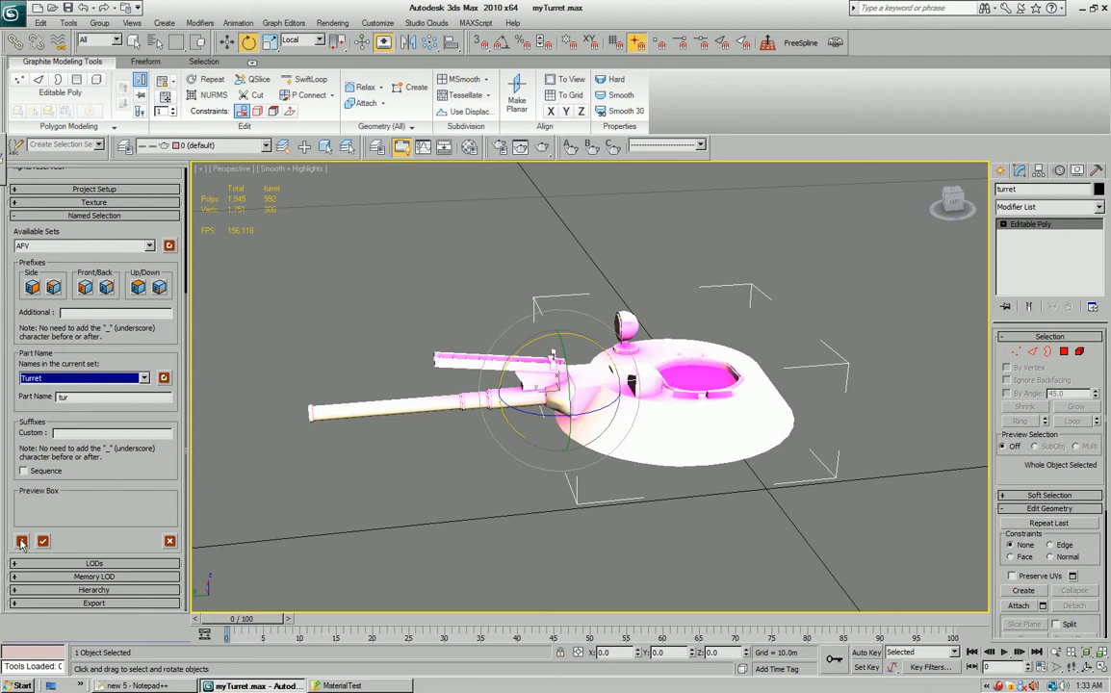
pyautogui.click(42, 541)
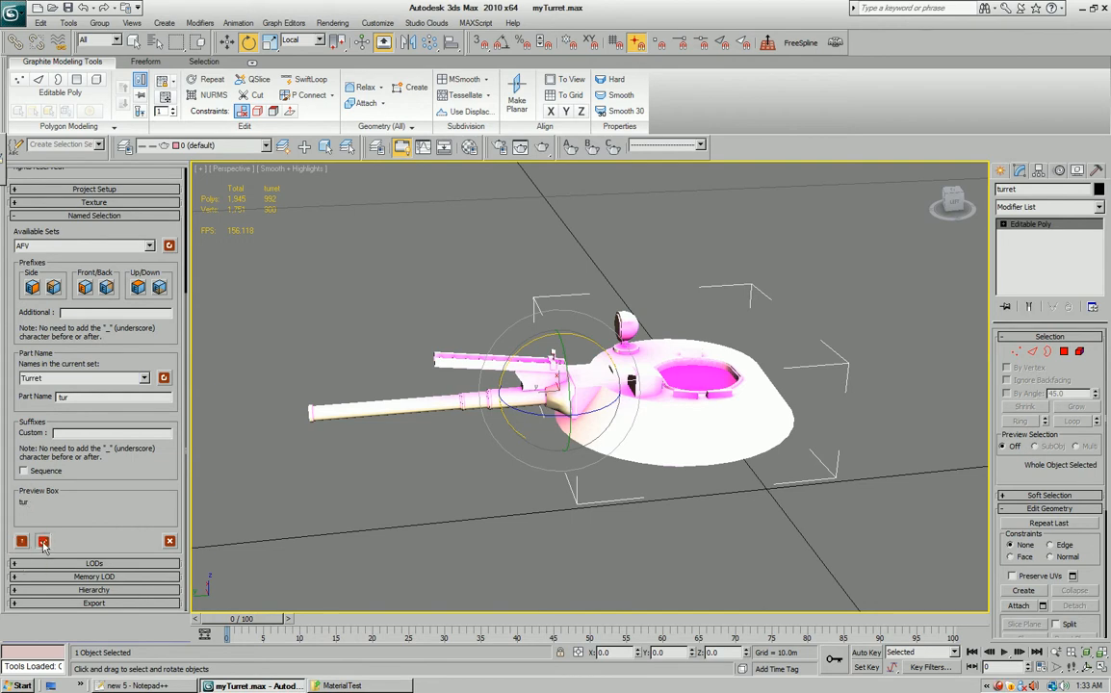
pyautogui.click(42, 541)
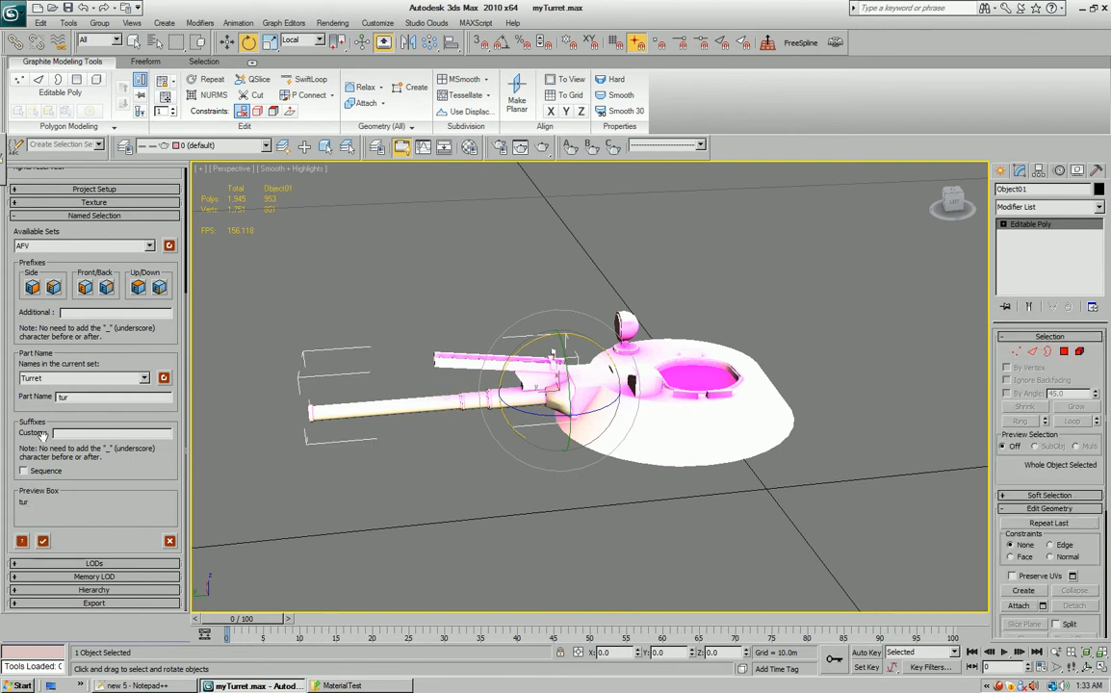
pyautogui.click(163, 377)
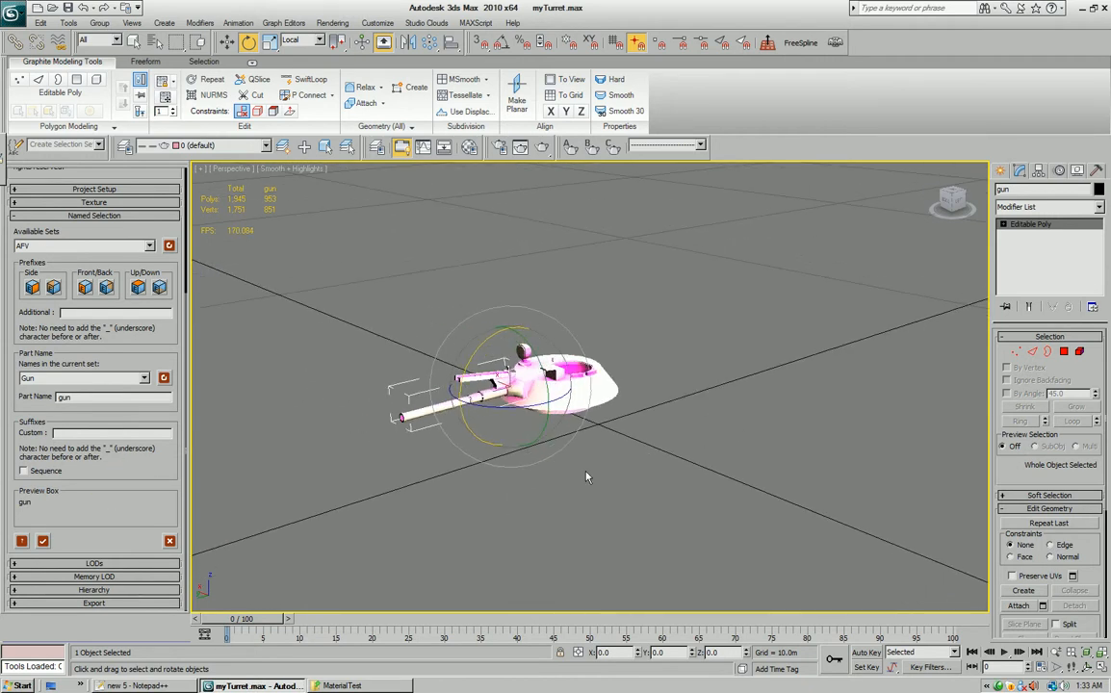
# Create a sample cylinder and clone it into several copies.
pyautogui.click(1001, 172)
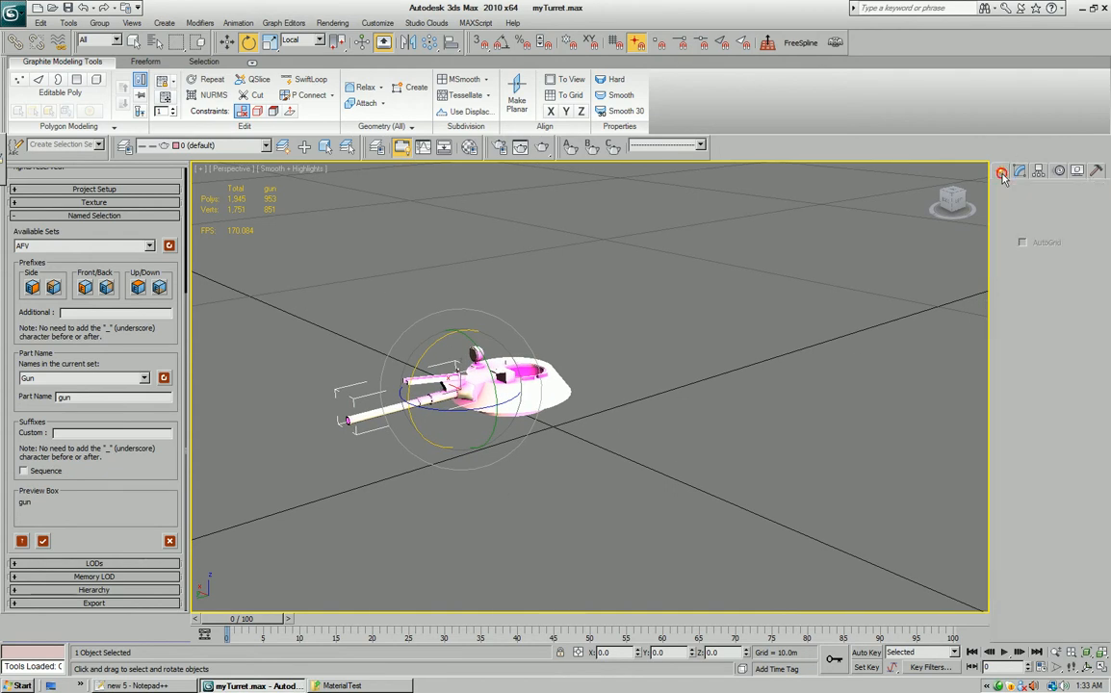
pyautogui.click(1003, 172)
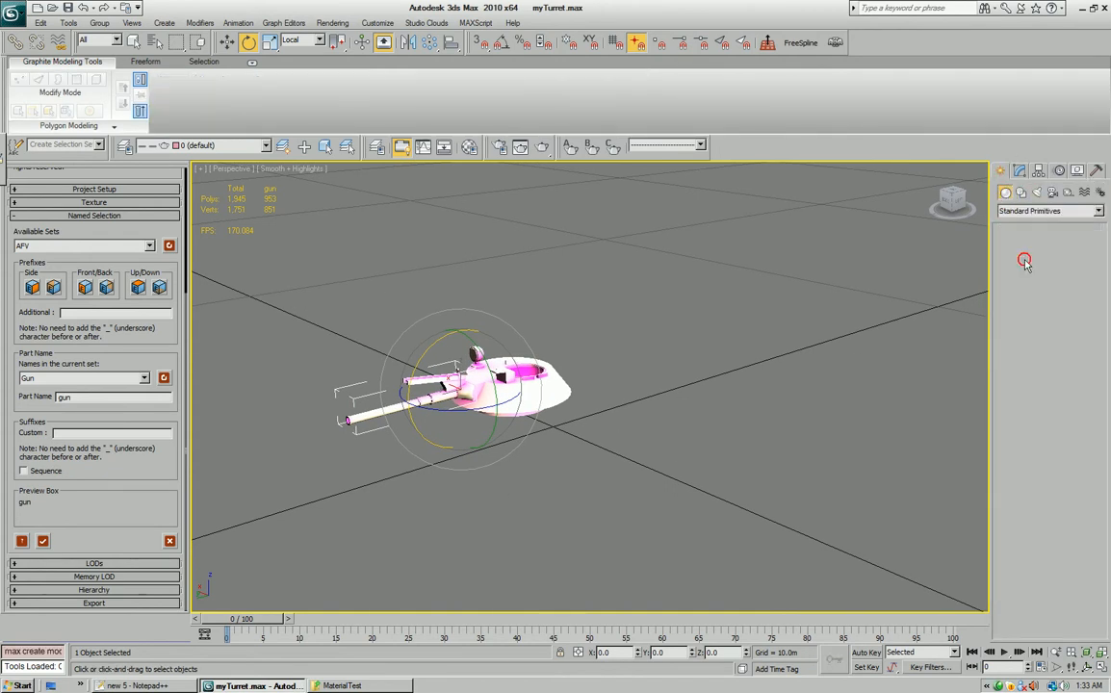
pyautogui.click(884, 369)
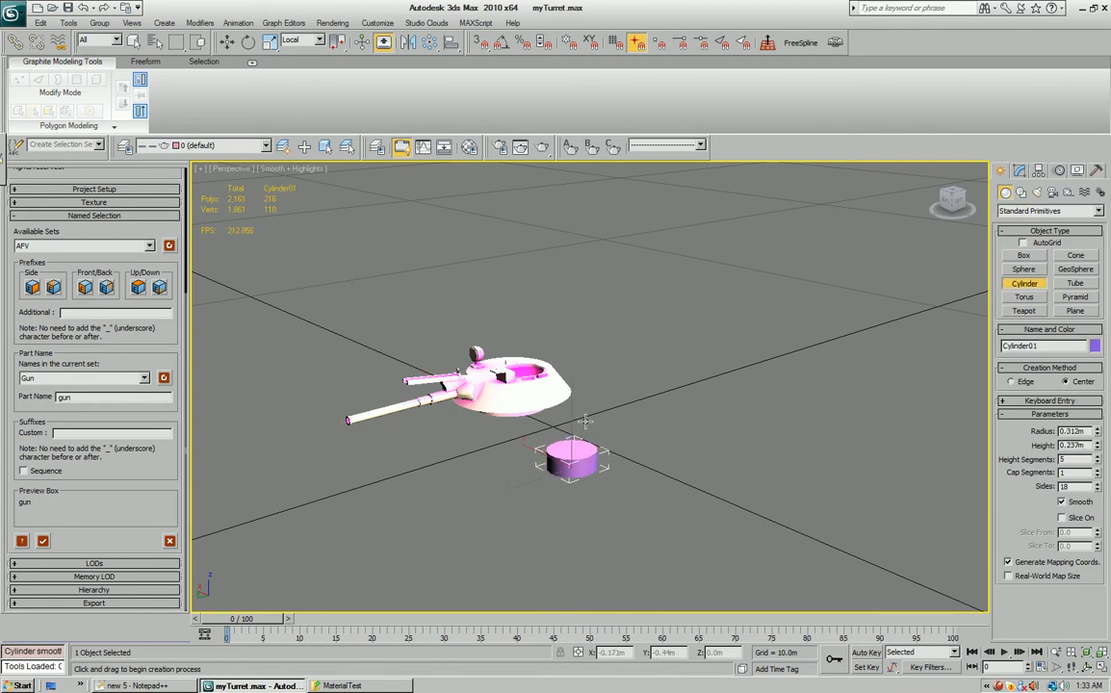
pyautogui.click(268, 43)
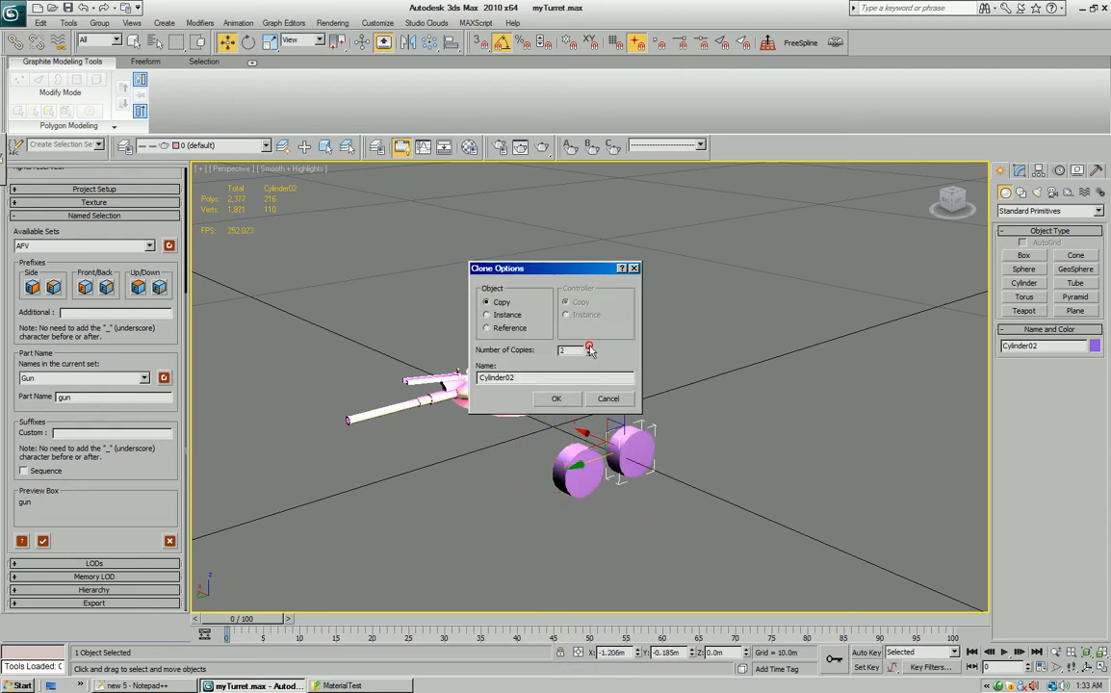
pyautogui.click(554, 399)
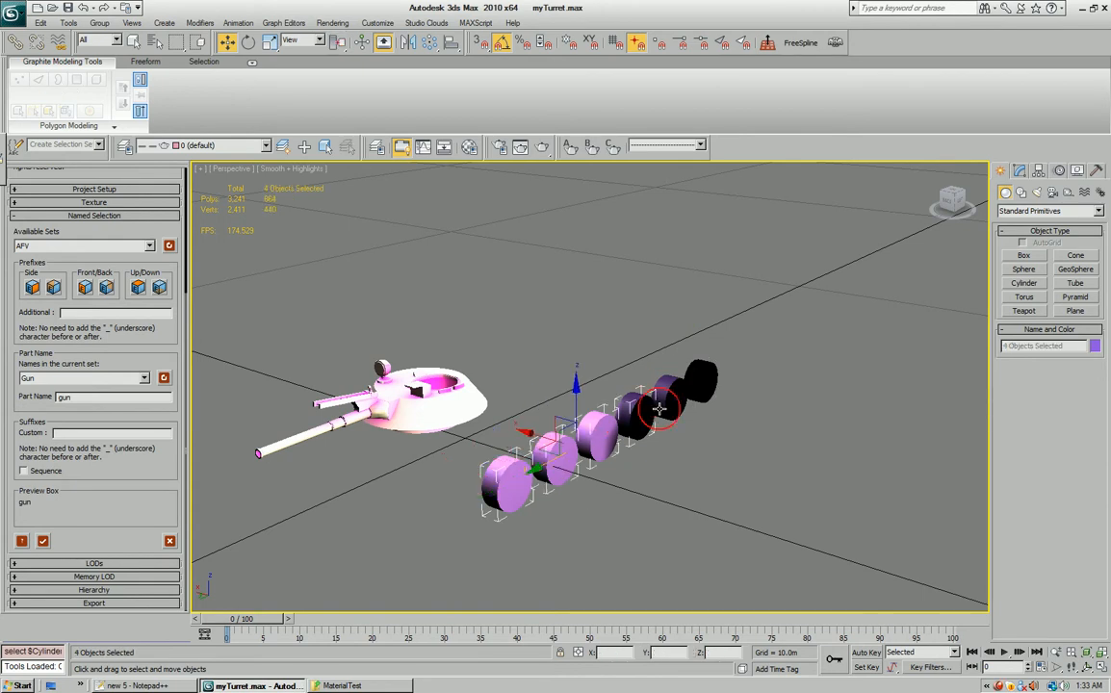
# Name the cylinders with sequenced Wheel part names, then delete them.
pyautogui.click(96, 376)
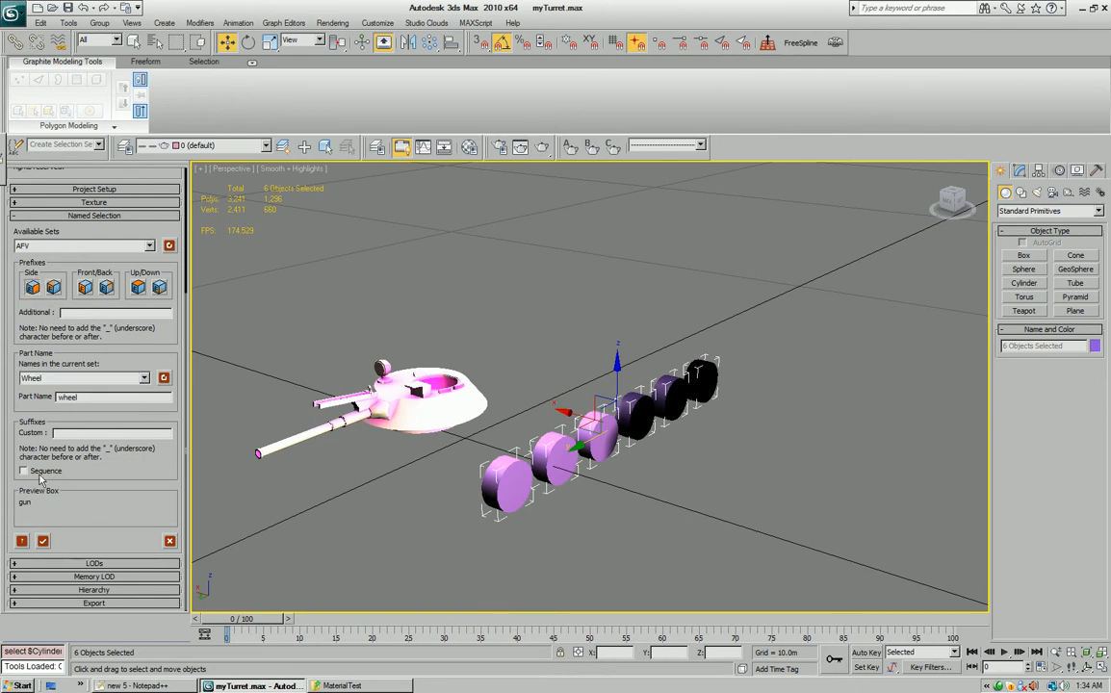
pyautogui.click(23, 469)
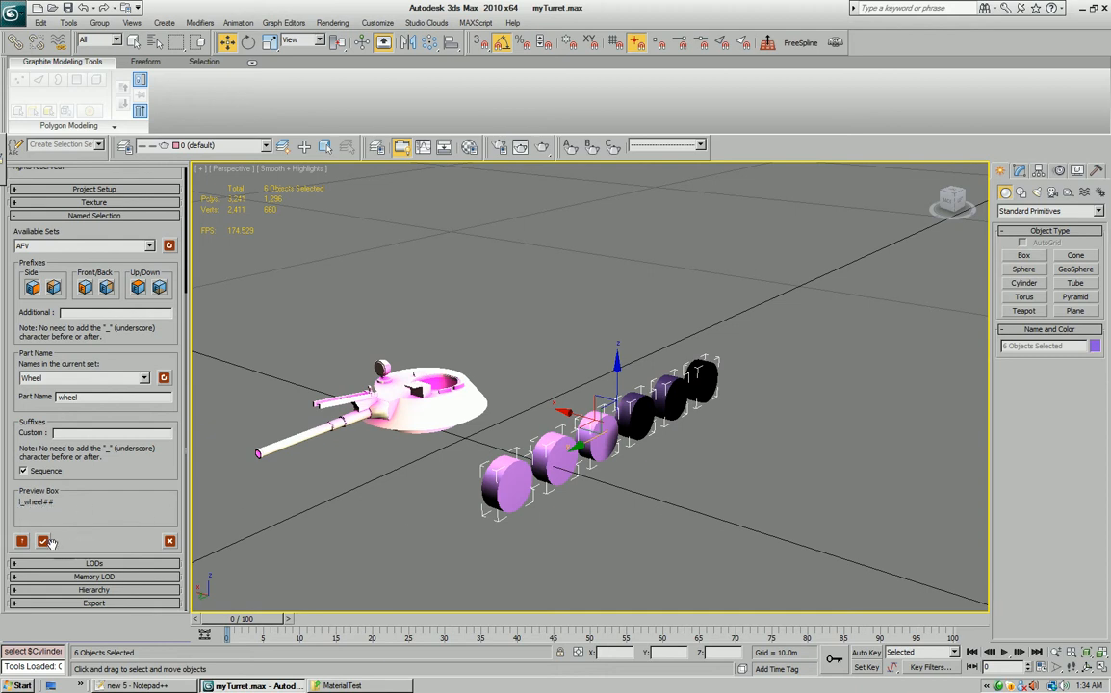
pyautogui.click(504, 485)
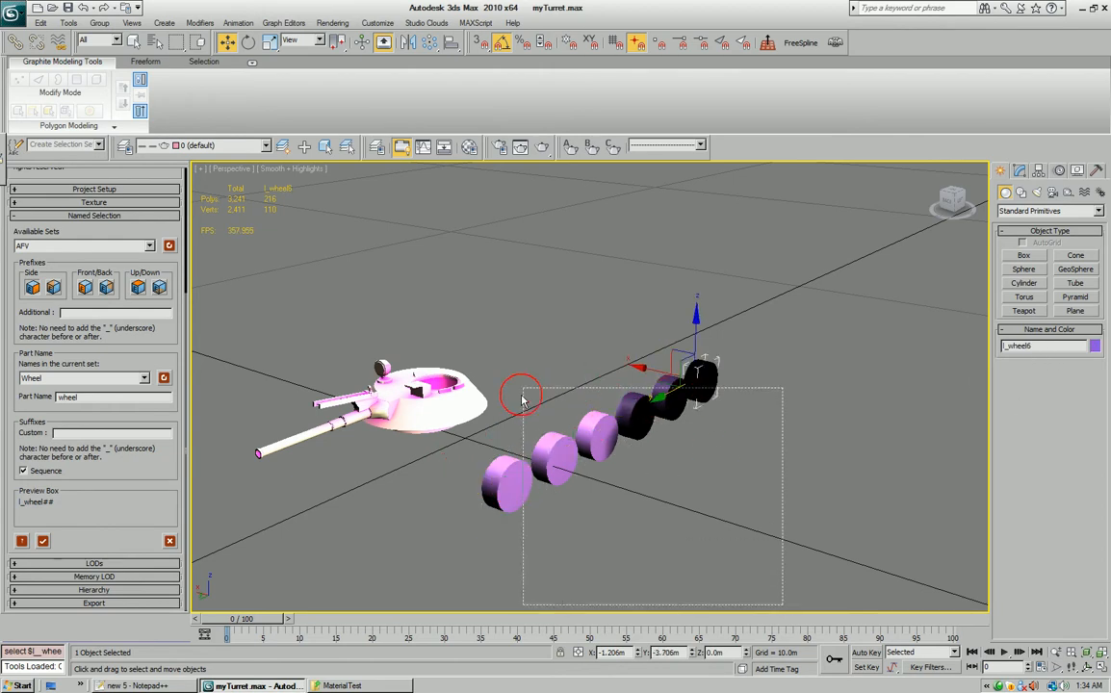
pyautogui.press('Delete')
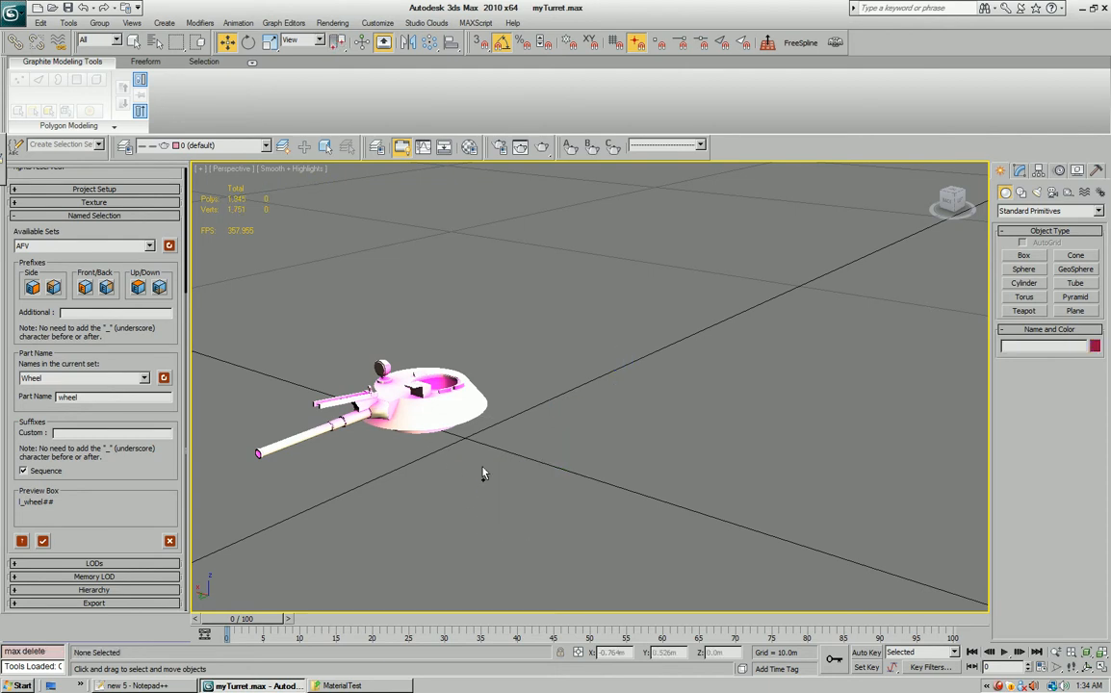
# Zoom toward the turret and select it for vertex editing.
pyautogui.moveTo(486, 473); pyautogui.dragTo(370, 444)
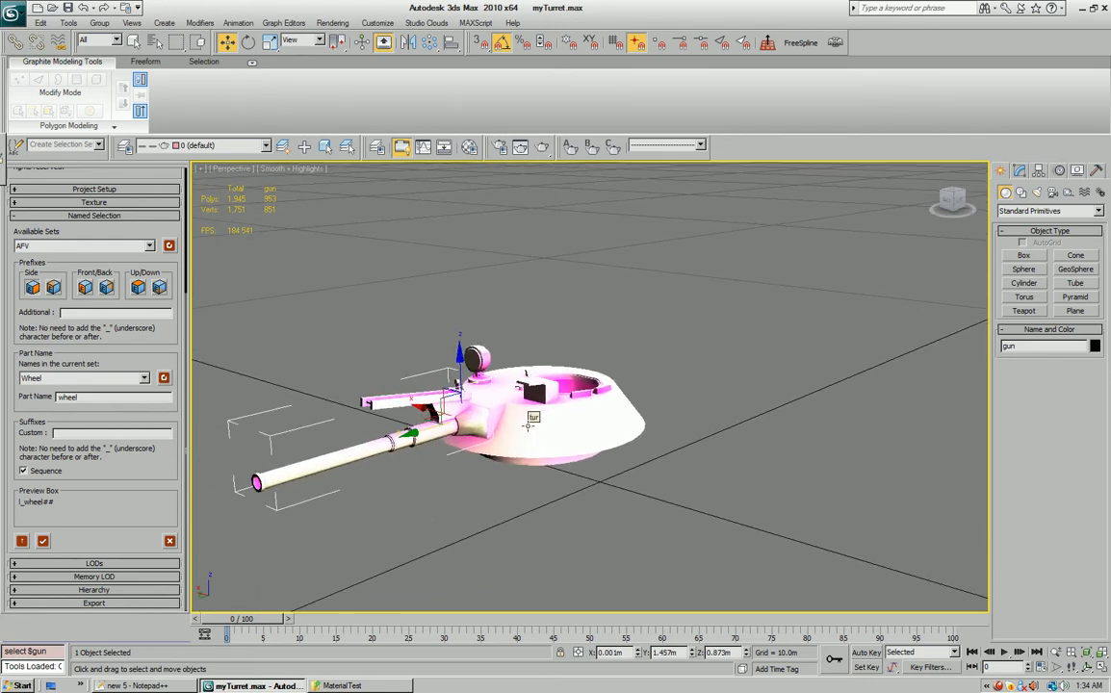
pyautogui.click(550, 427)
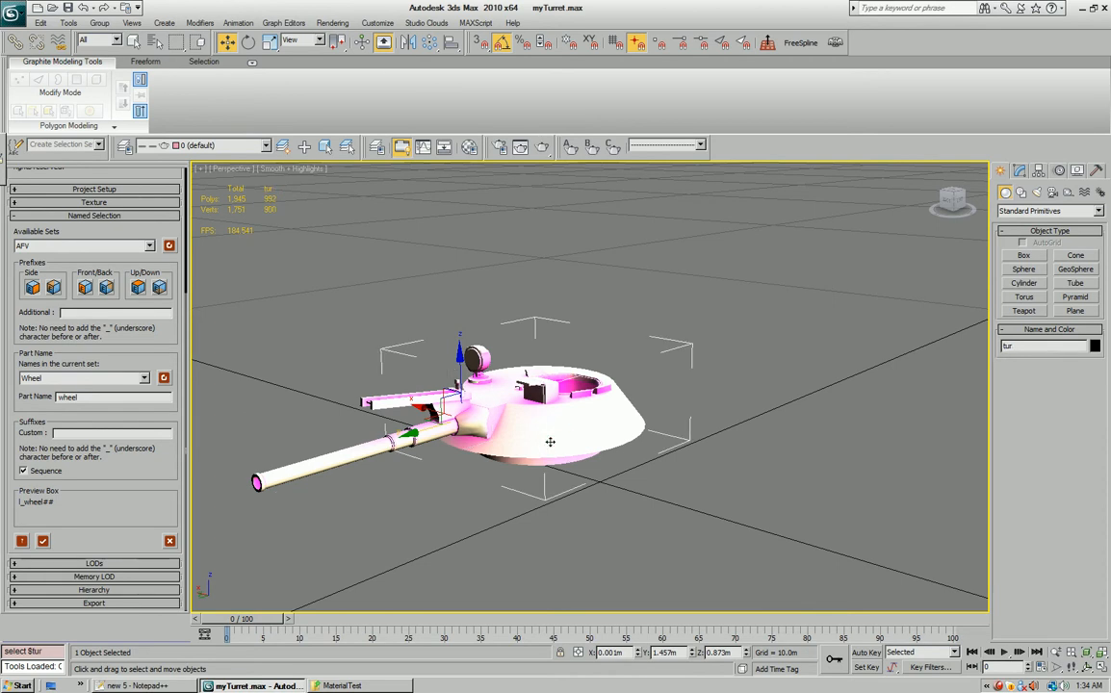
pyautogui.moveTo(527, 439)
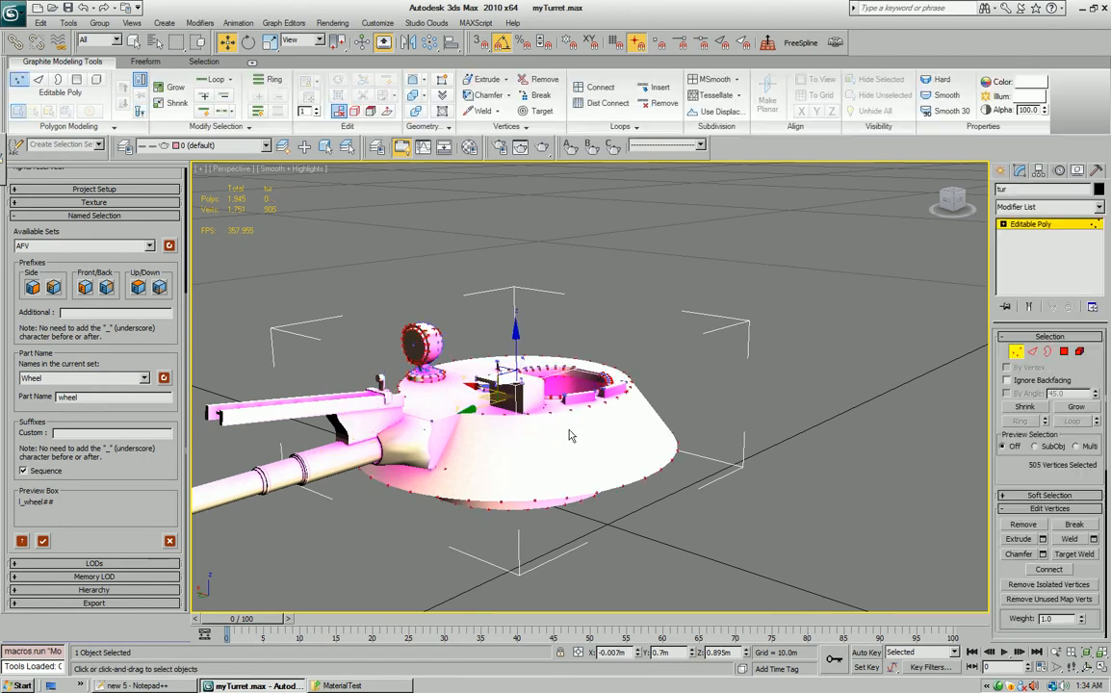
# Orbit around the turret to check it, then bring up the toolbox's LODs module.
pyautogui.moveTo(568, 435); pyautogui.dragTo(547, 478)
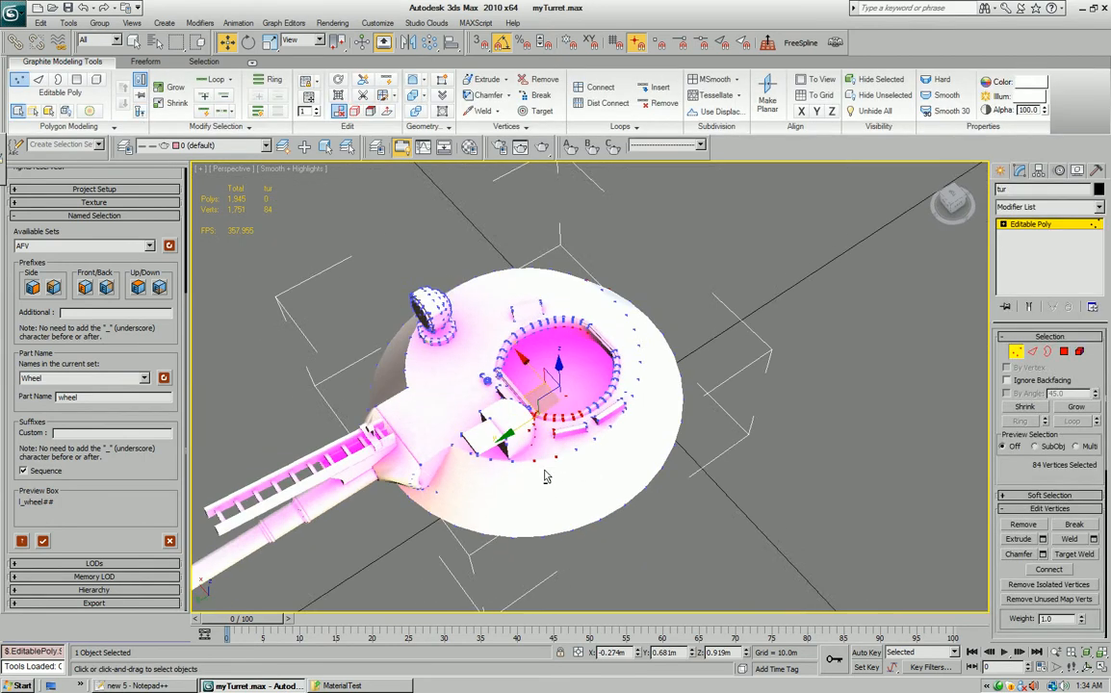
pyautogui.moveTo(547, 477); pyautogui.dragTo(497, 450)
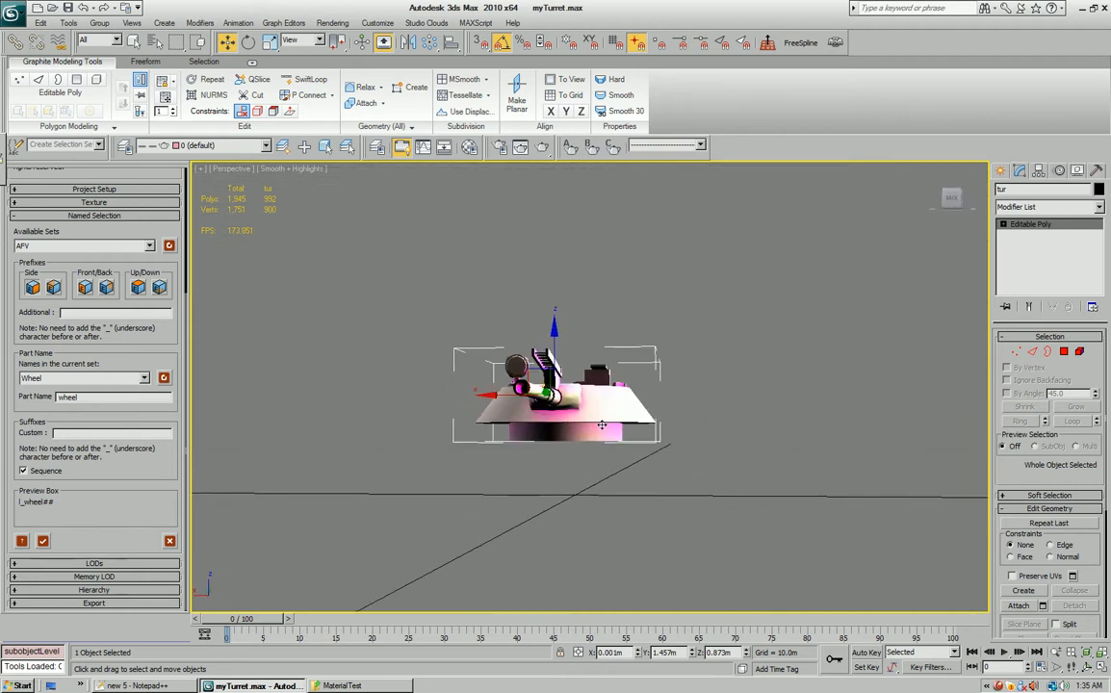
pyautogui.moveTo(600, 426); pyautogui.dragTo(441, 452)
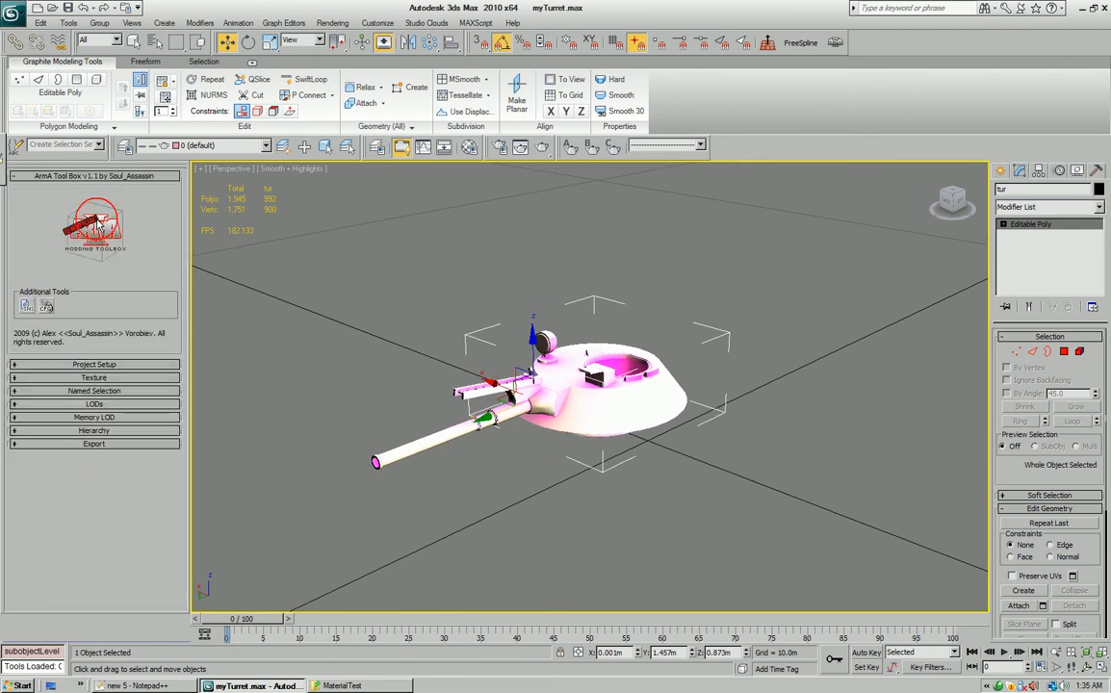
pyautogui.click(92, 404)
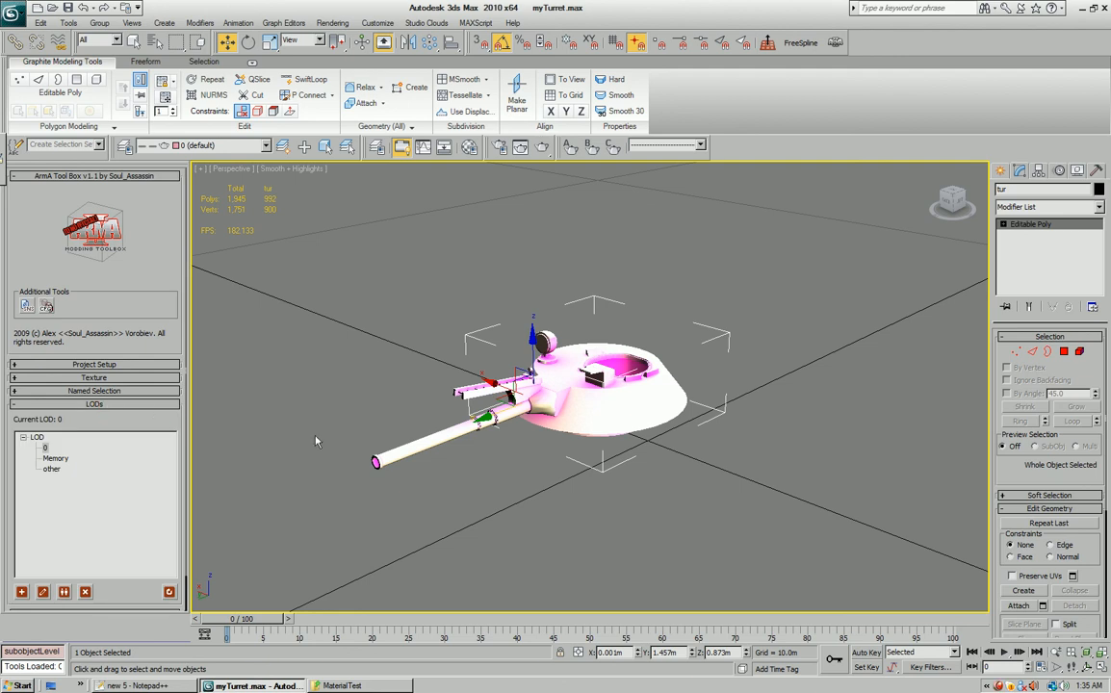